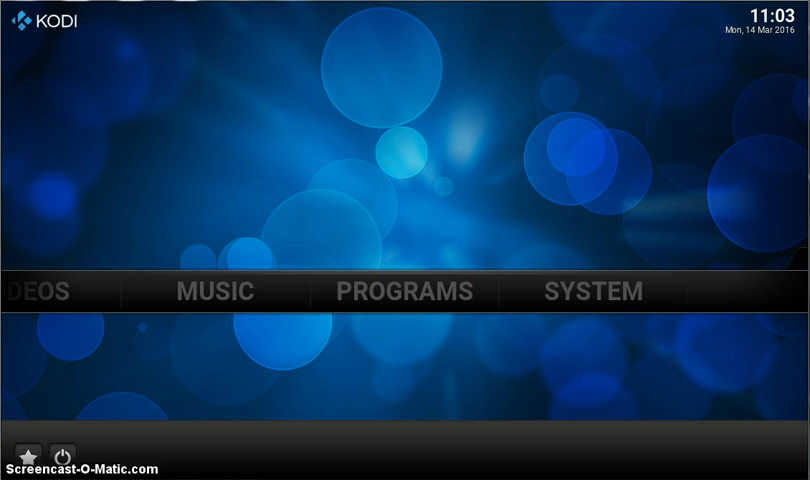
mouse_move(284, 368)
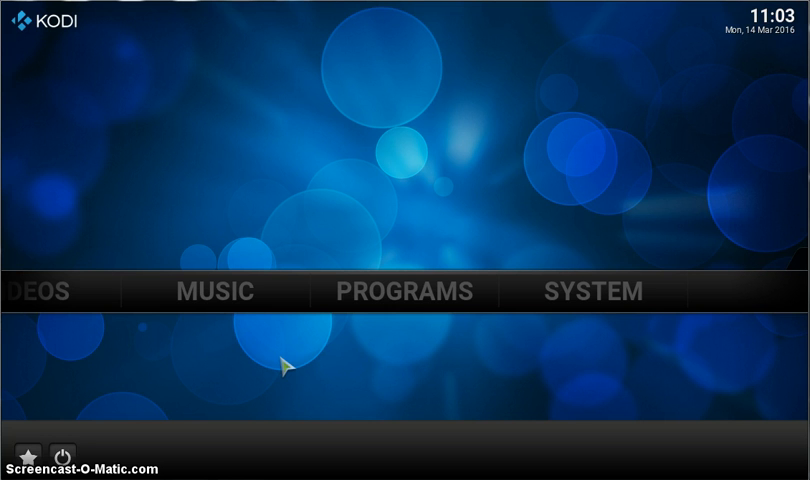
mouse_move(408, 394)
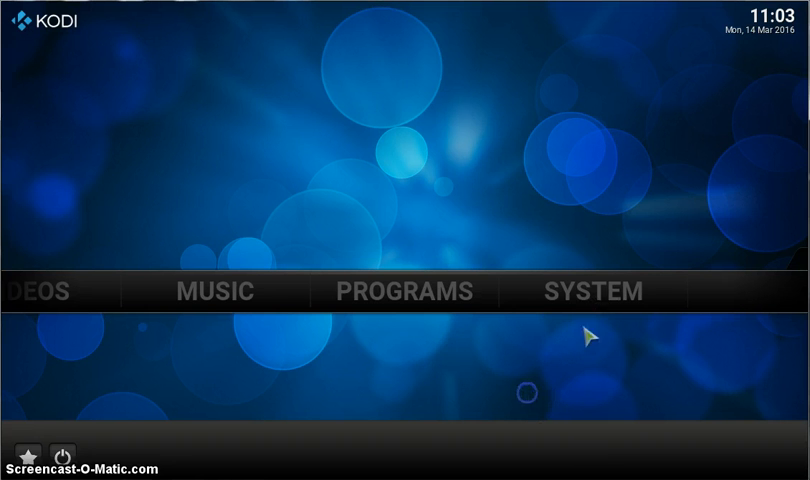
Enter the Add-ons section from the Kodi home screen via SYSTEM
click(588, 292)
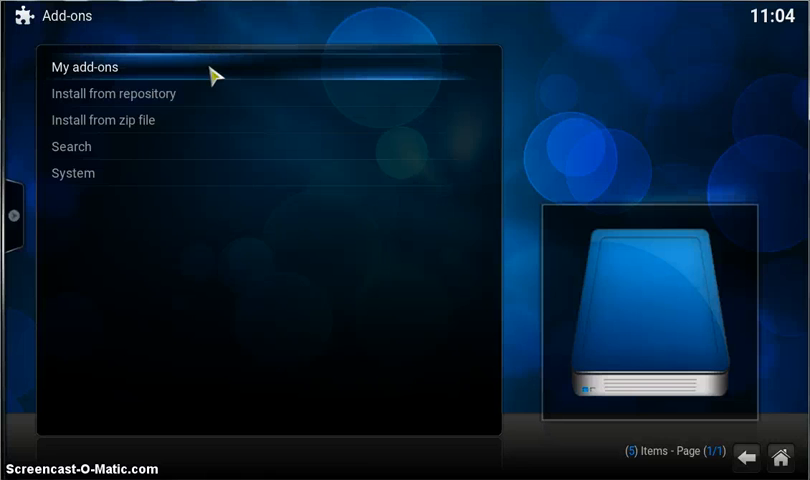
mouse_move(150, 120)
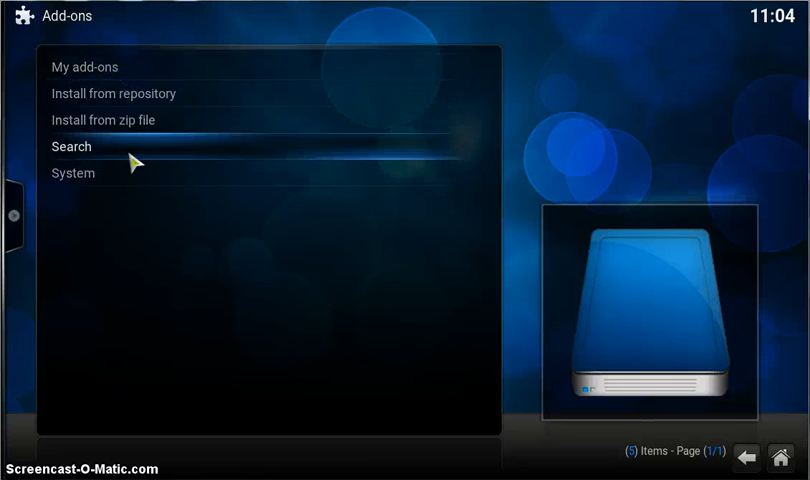
Install iVue2 Skins from the iVue2 TV Guide Repo's program add-ons
click(114, 92)
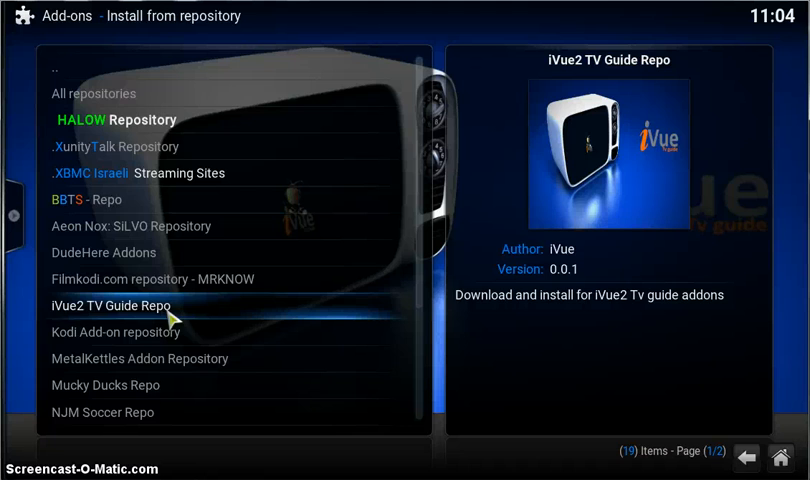
click(104, 304)
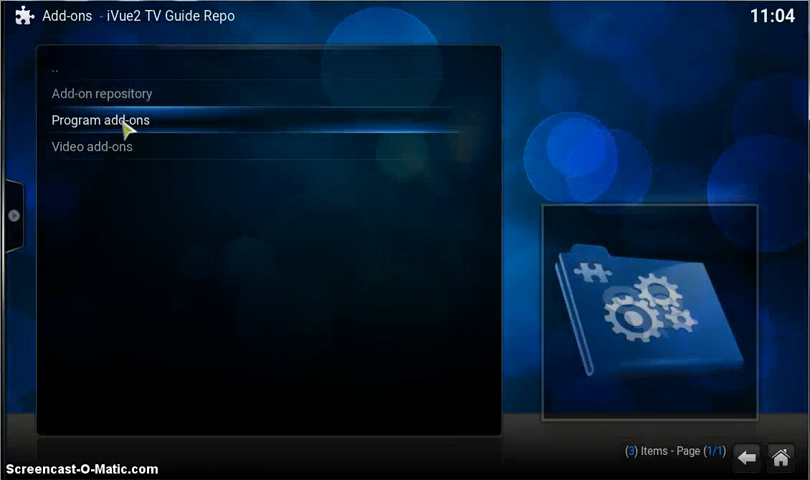
click(88, 120)
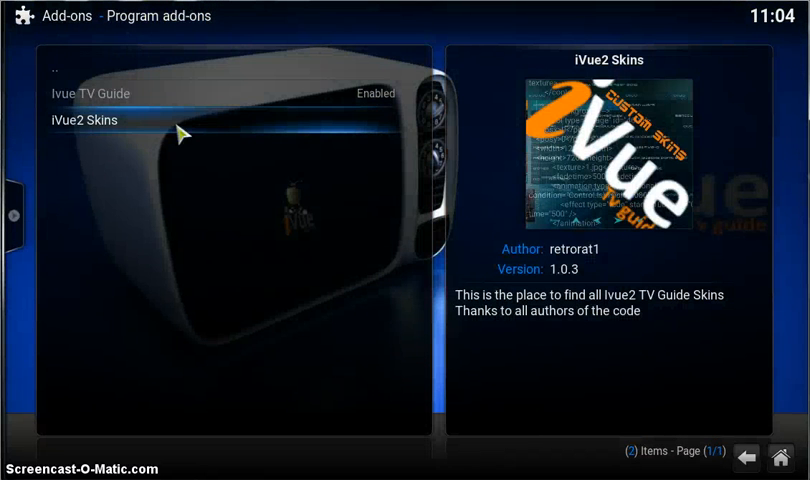
mouse_move(230, 136)
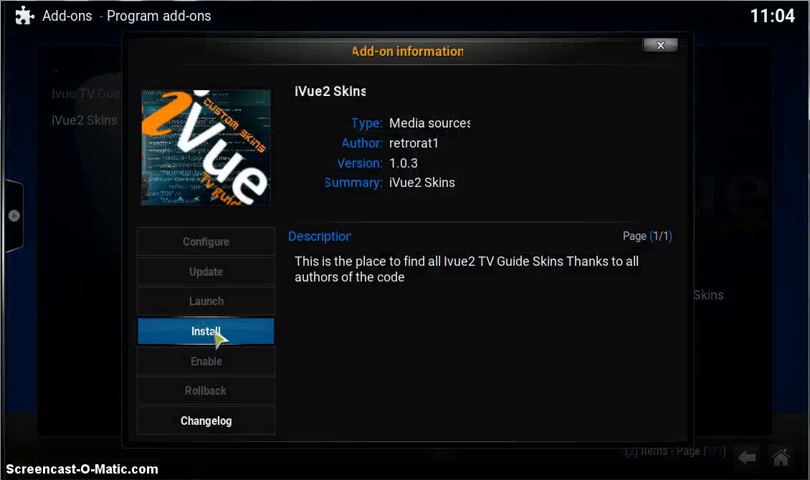
click(206, 332)
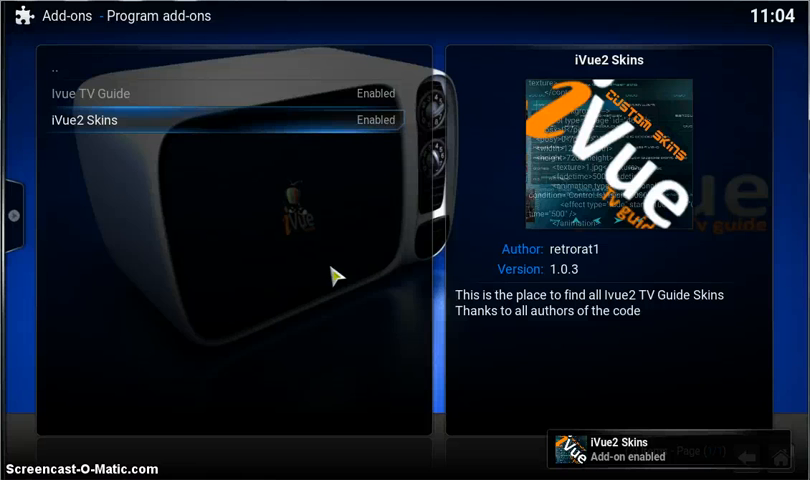
mouse_move(310, 192)
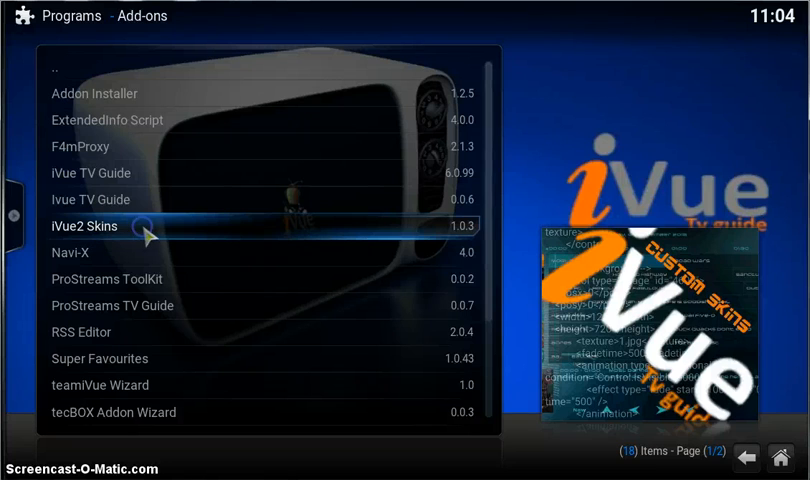
Run iVue2 Skins and choose Purple Haze from its skin list
click(84, 224)
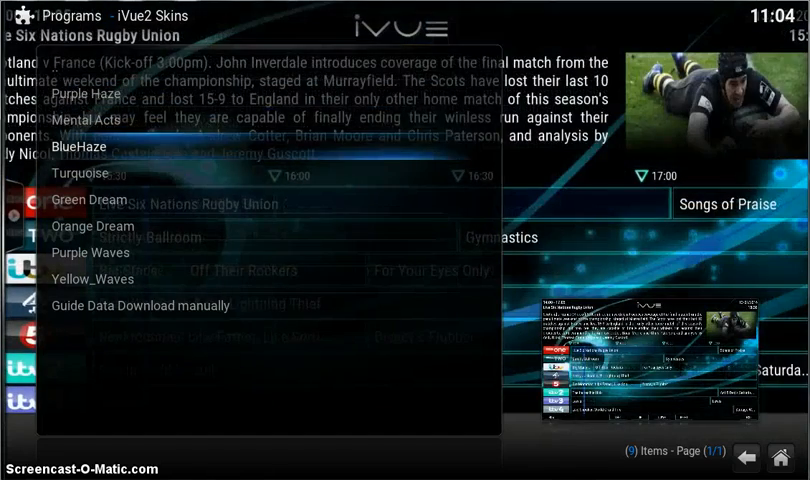
click(88, 200)
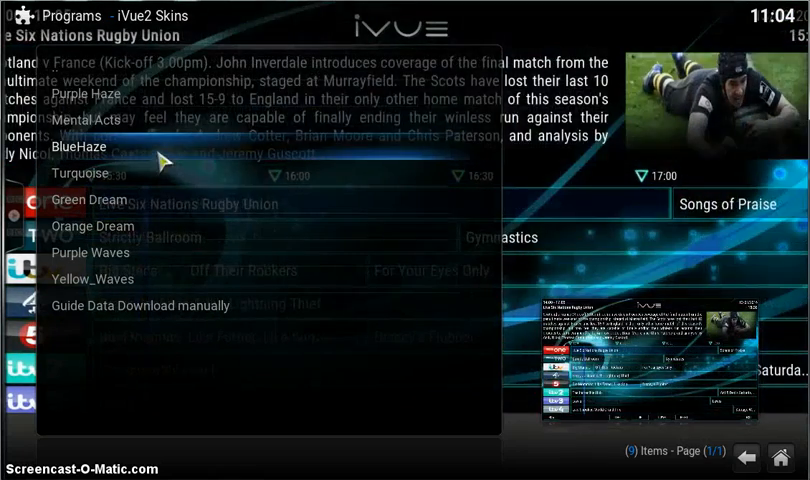
click(88, 120)
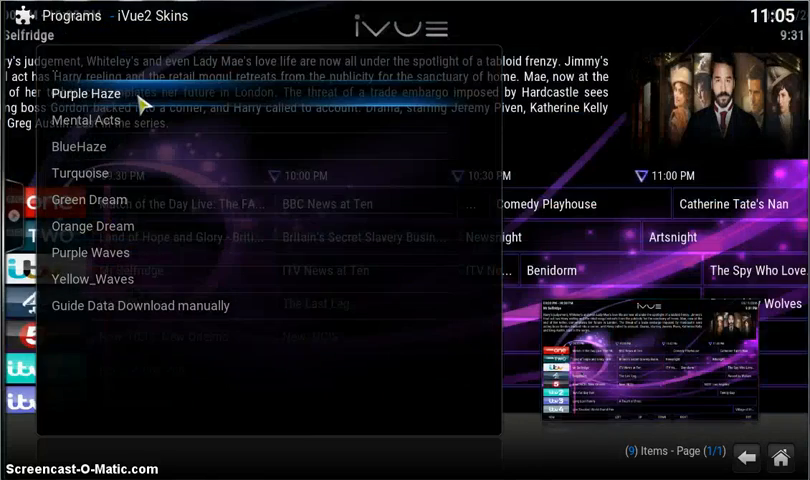
Download the Purple Haze skin until the Download Complete notice appears
click(84, 92)
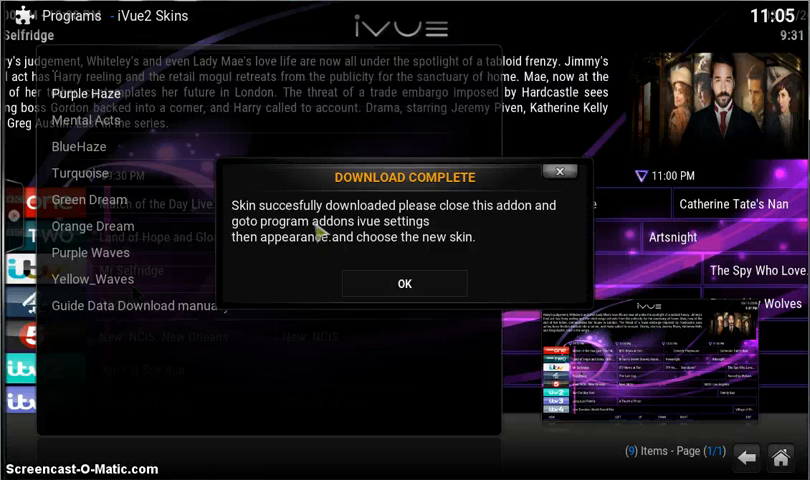
mouse_move(290, 256)
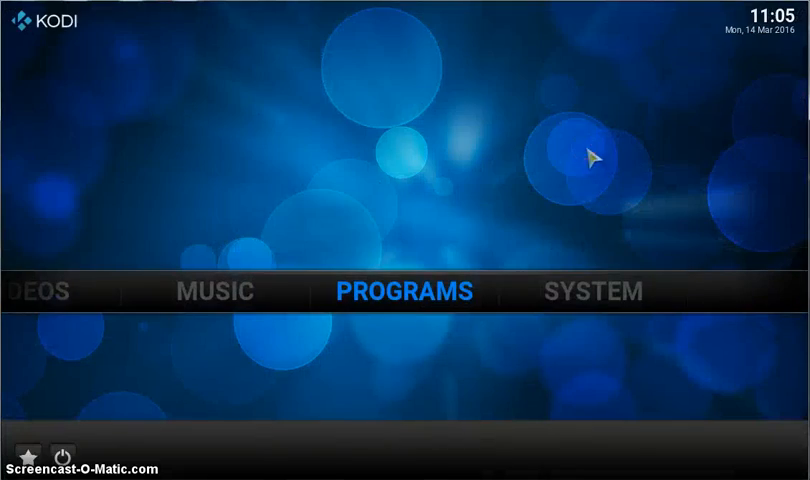
In Ivue TV Guide's Appearance settings, cycle the Guide Theme to Red And Grey
click(402, 292)
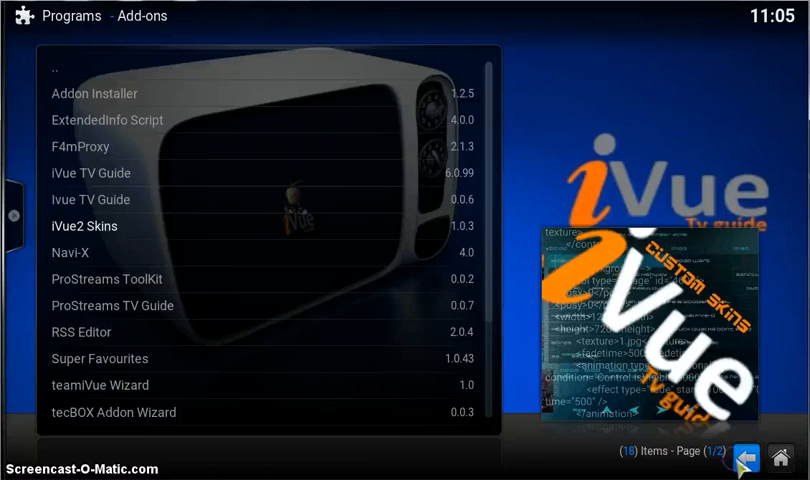
mouse_move(90, 172)
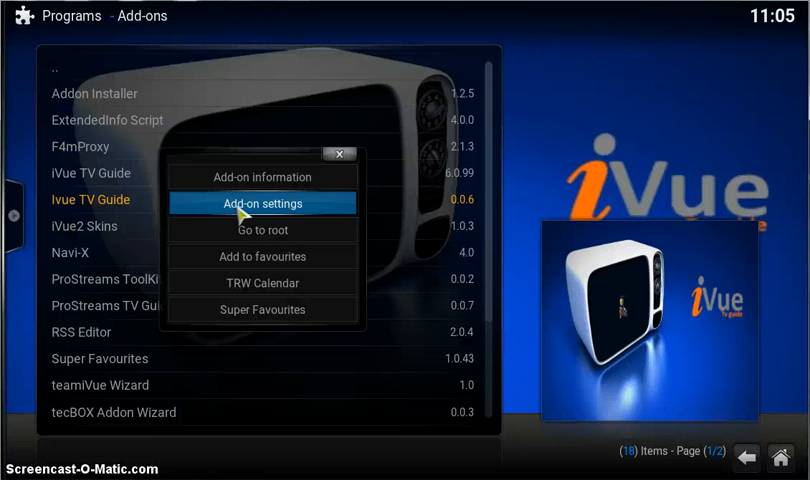
click(262, 204)
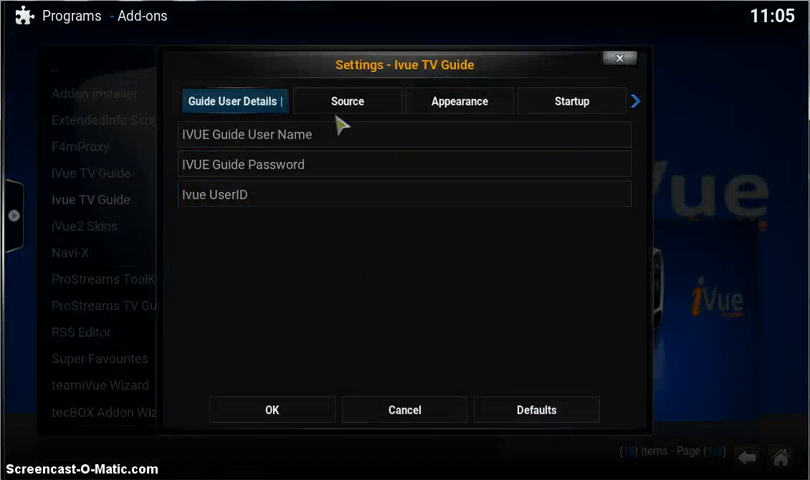
click(460, 100)
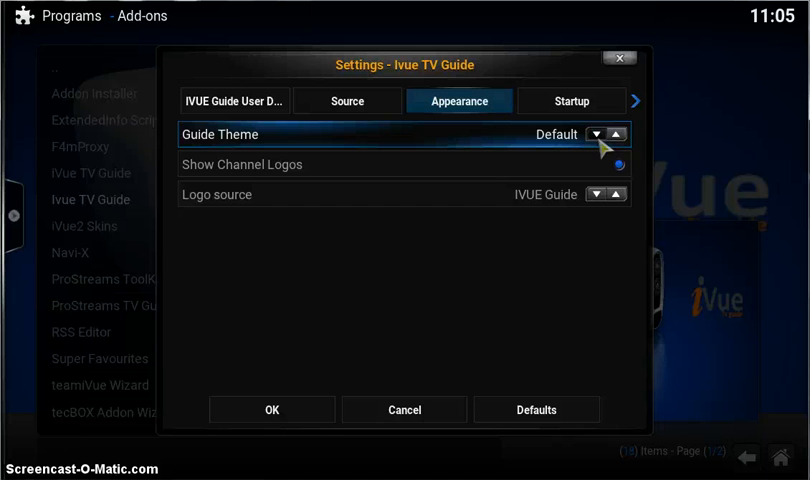
click(596, 132)
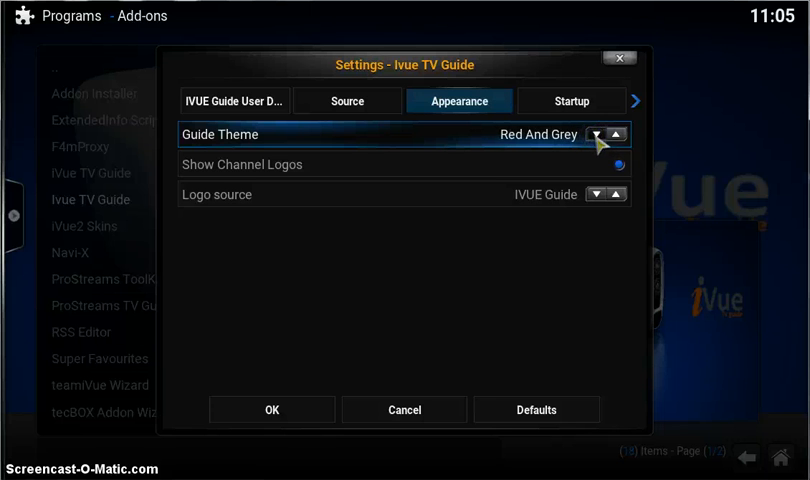
click(600, 134)
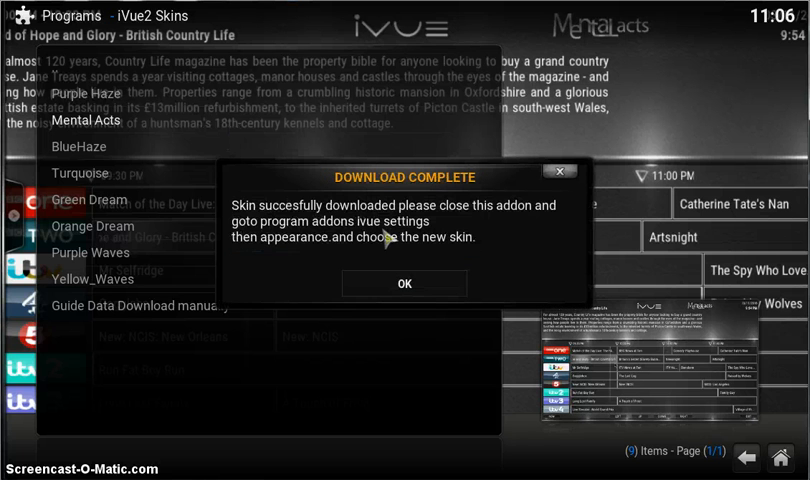
Acknowledge the Mental Acts skin Download Complete notice
click(404, 284)
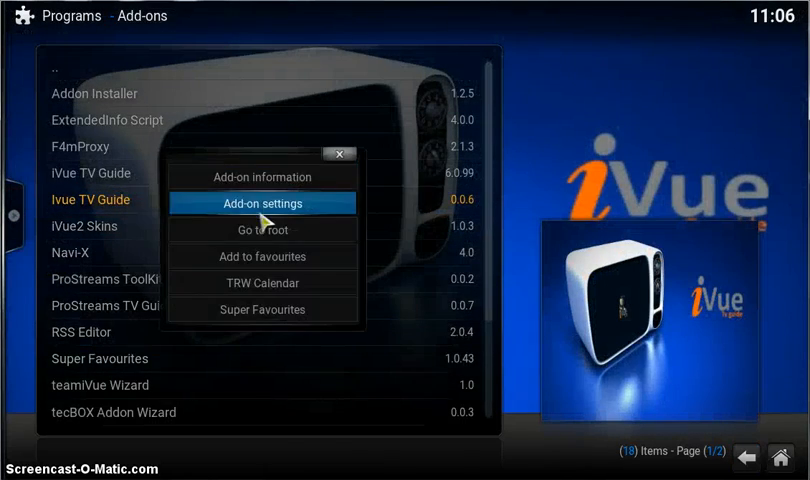
Set Ivue TV Guide's Guide Theme to Mental Acts in Appearance settings
click(262, 204)
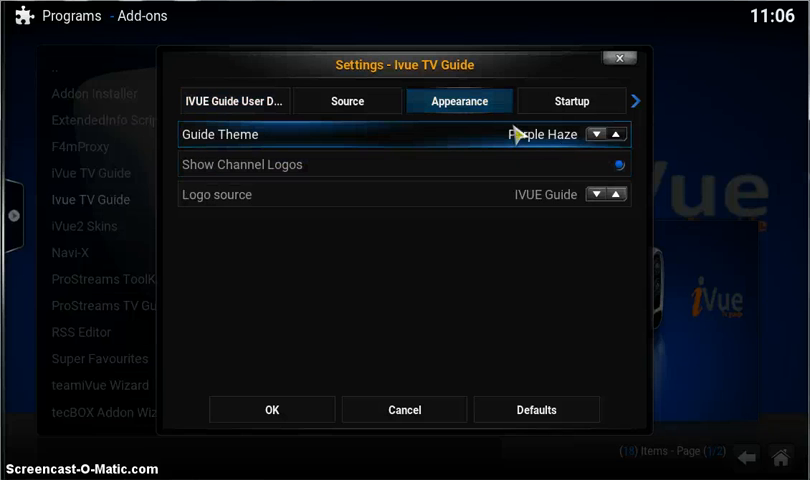
click(616, 132)
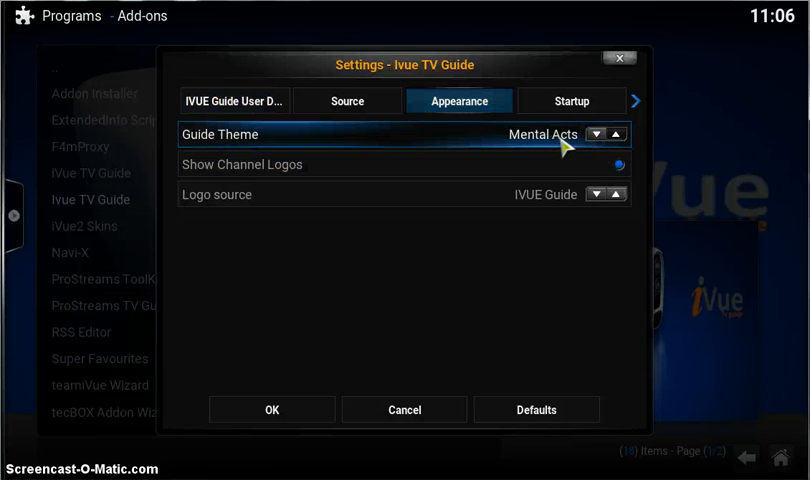